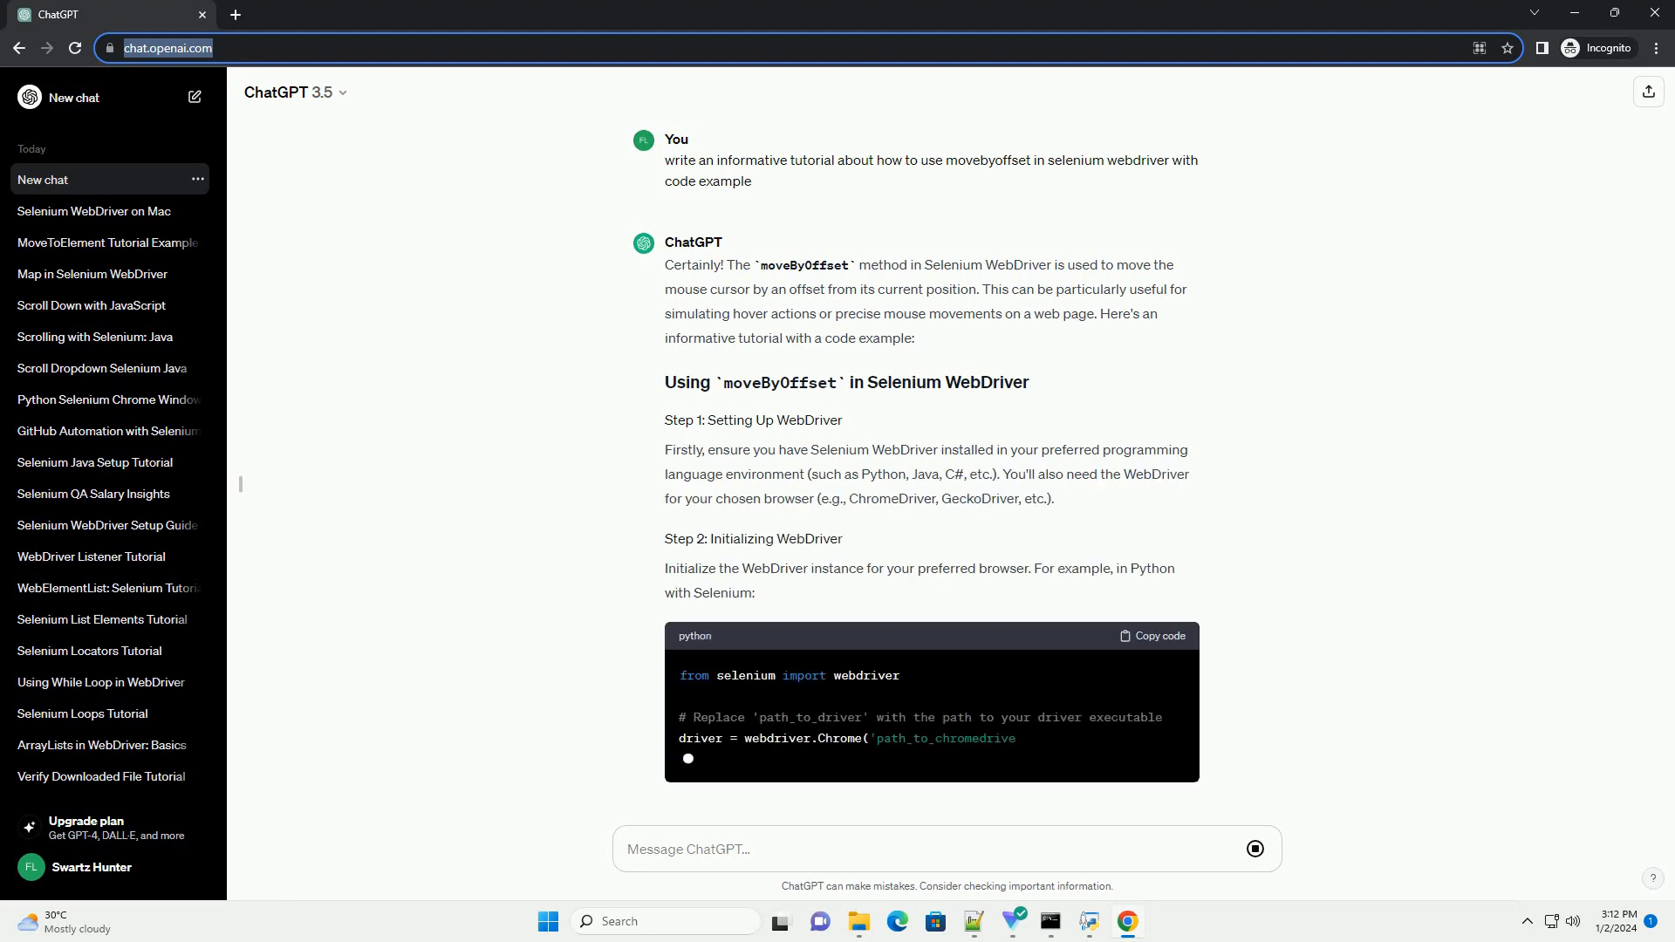
scroll("down", 3)
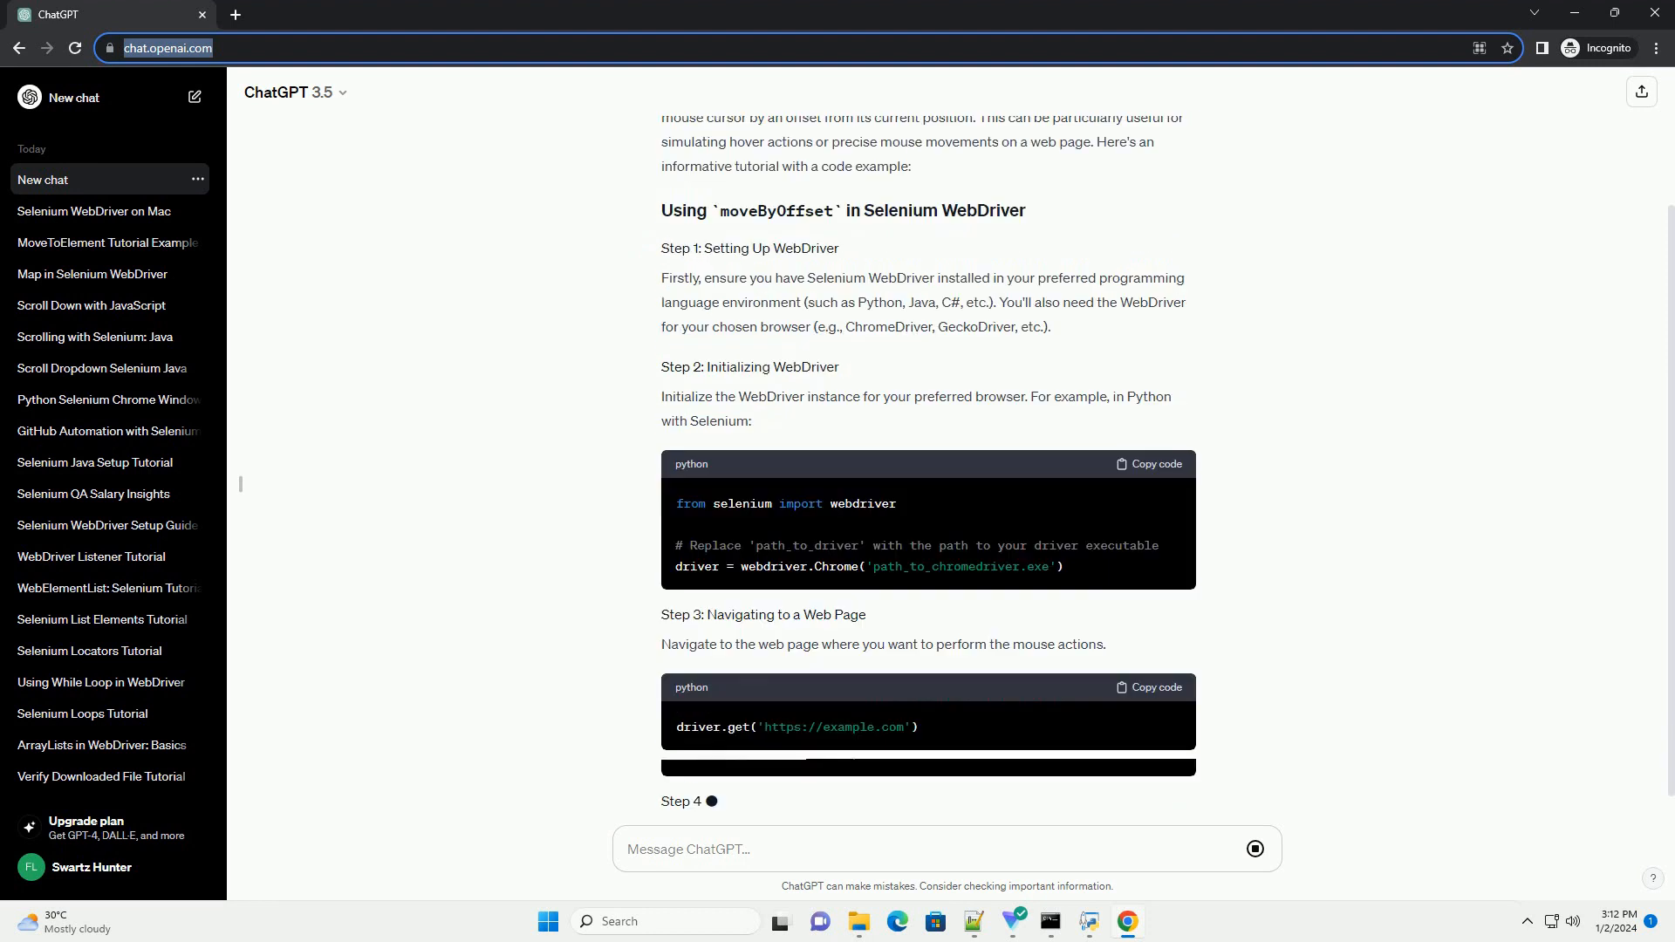
scroll("down", 3)
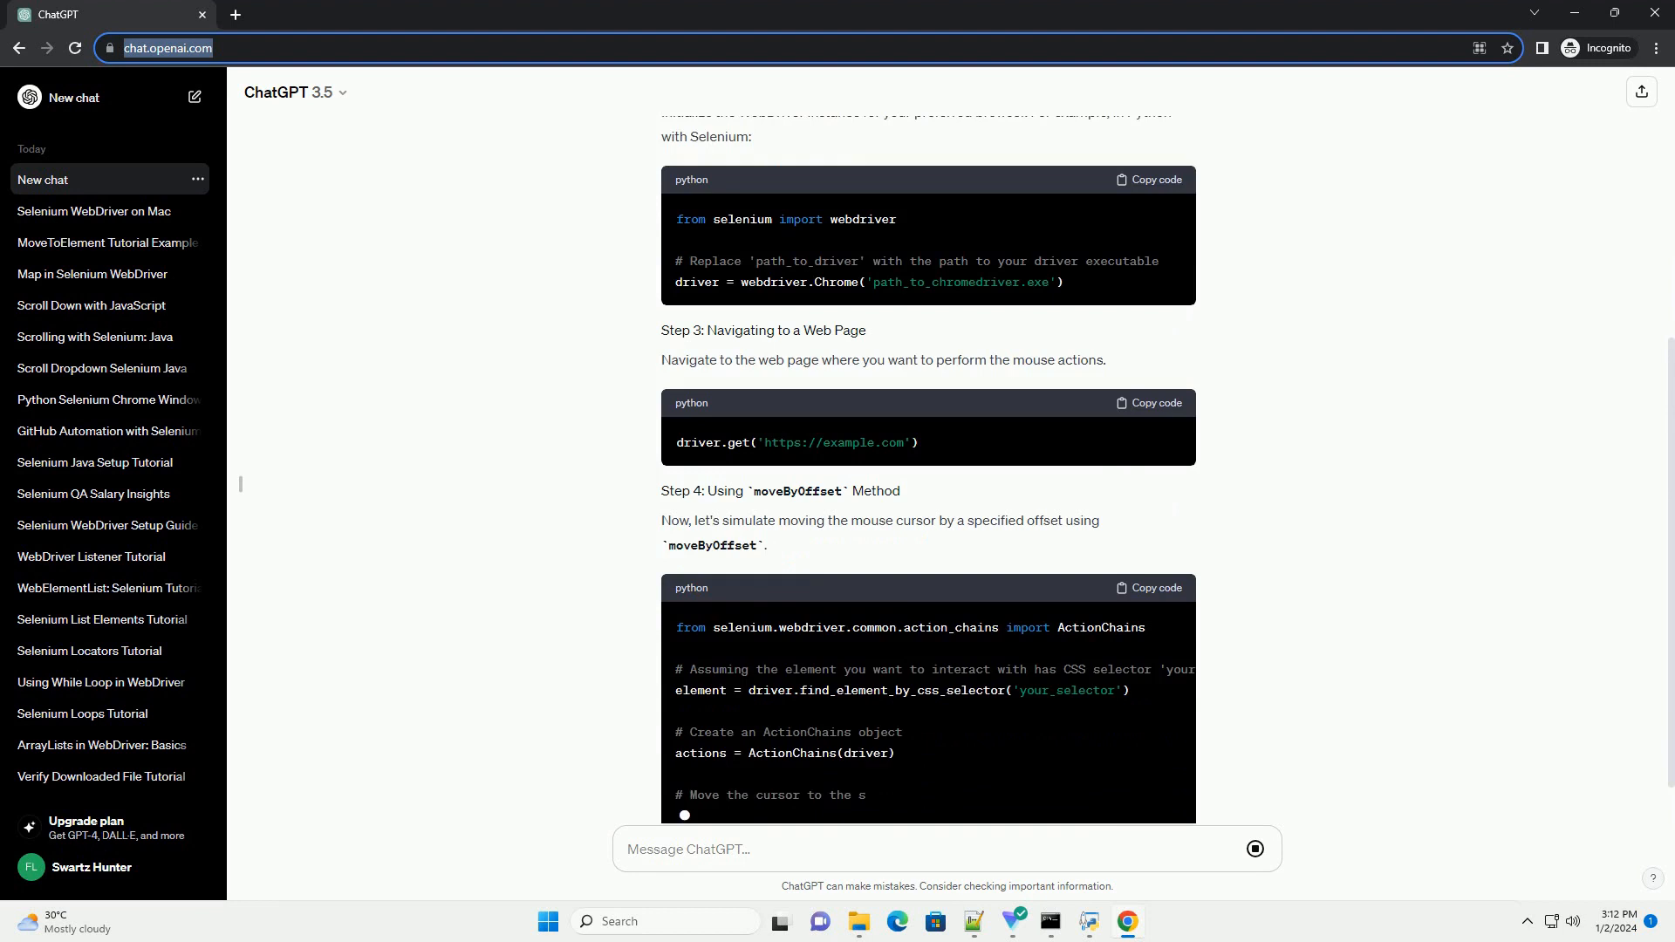
scroll("down", 3)
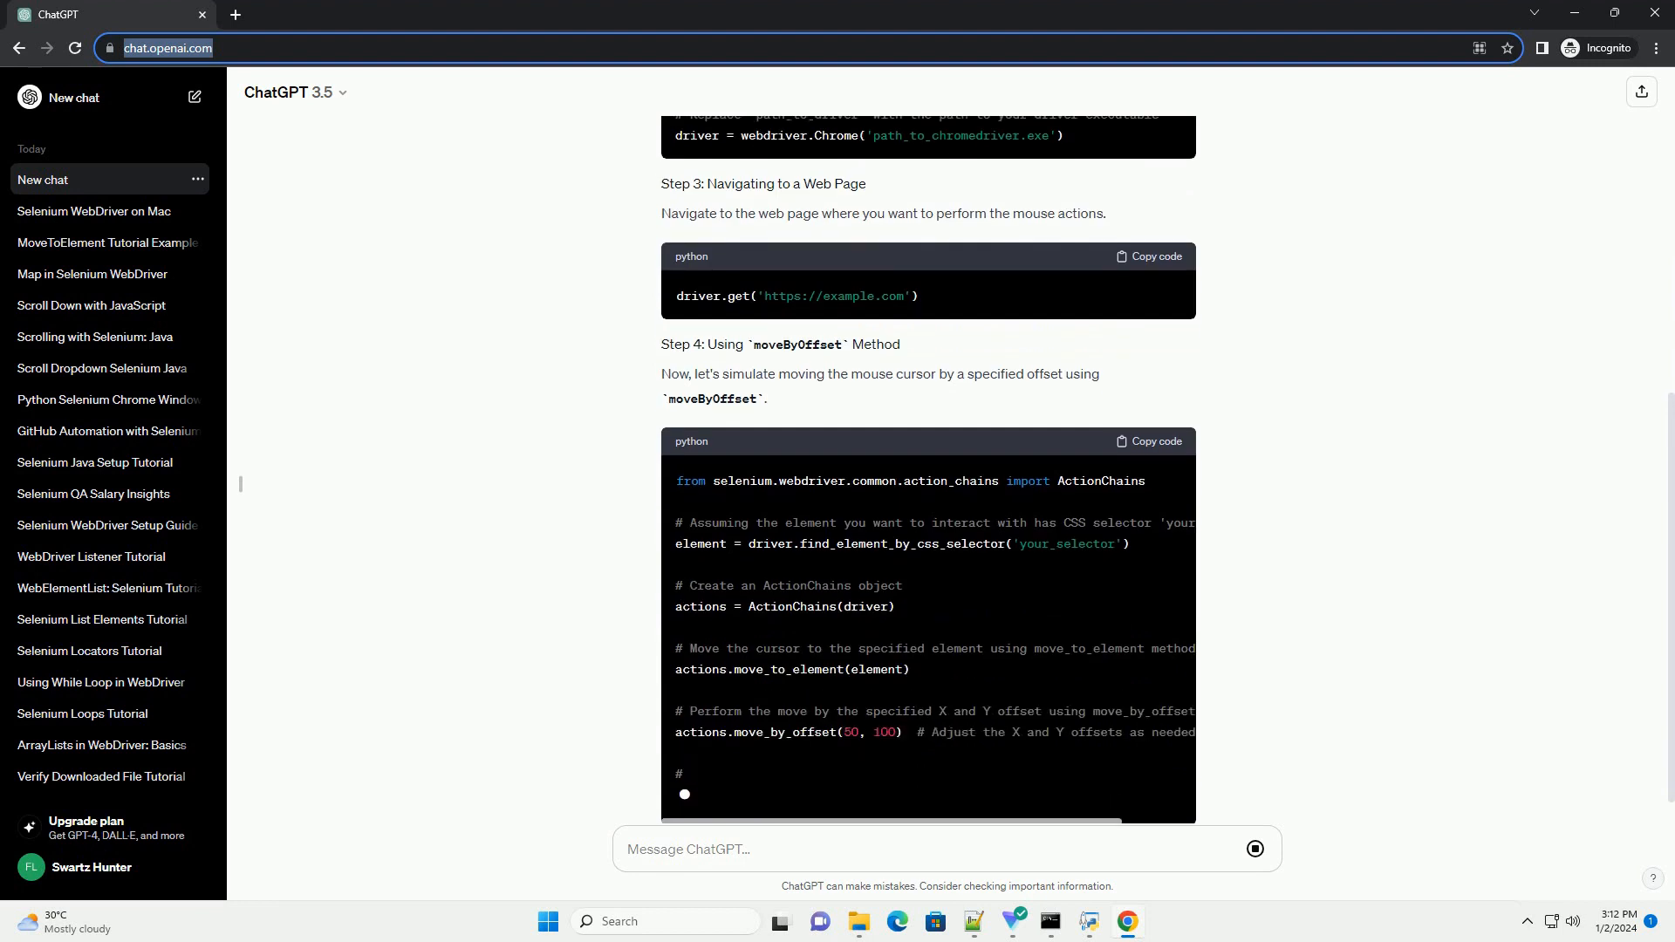
scroll("down", 3)
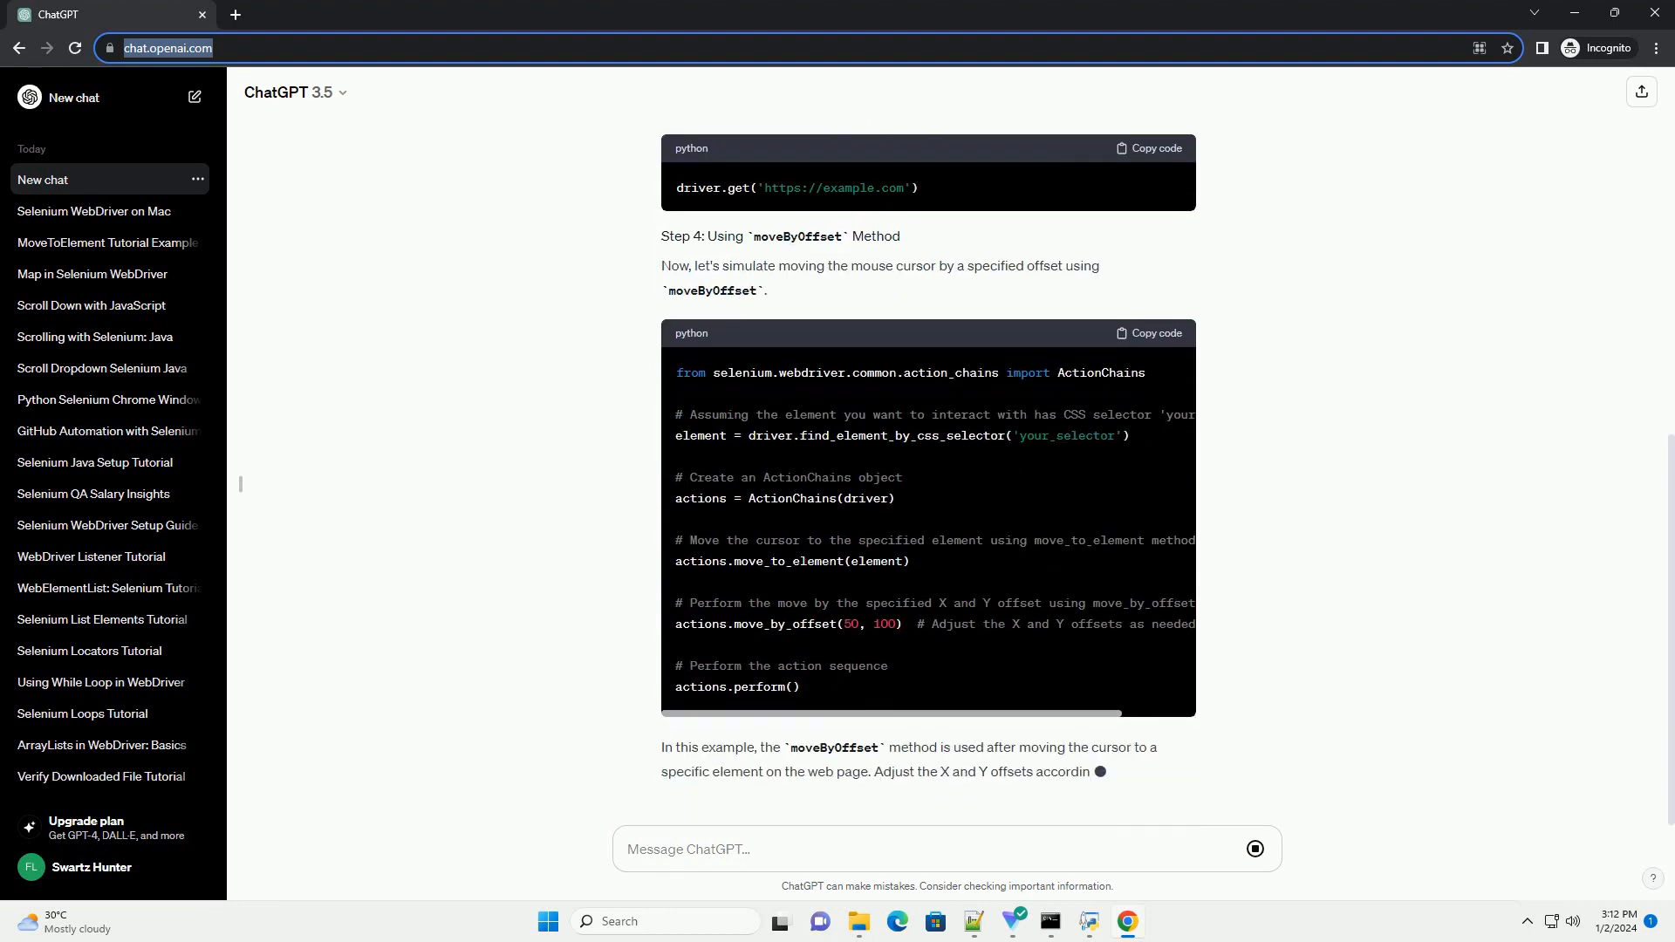
scroll("down", 3)
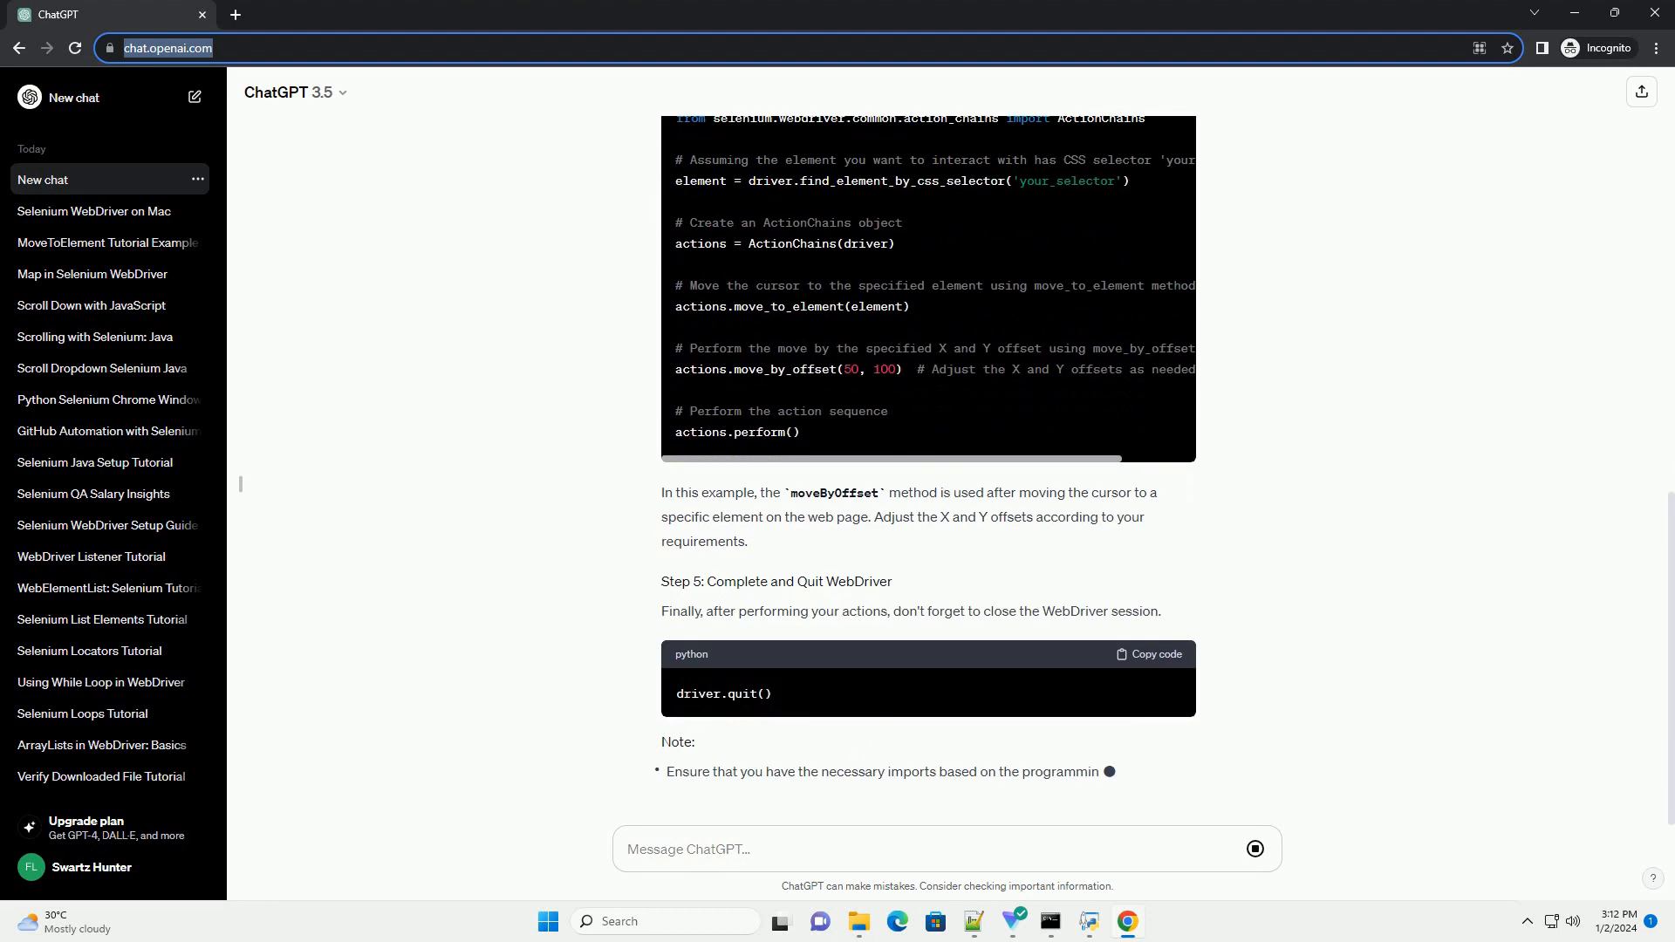
scroll("down", 3)
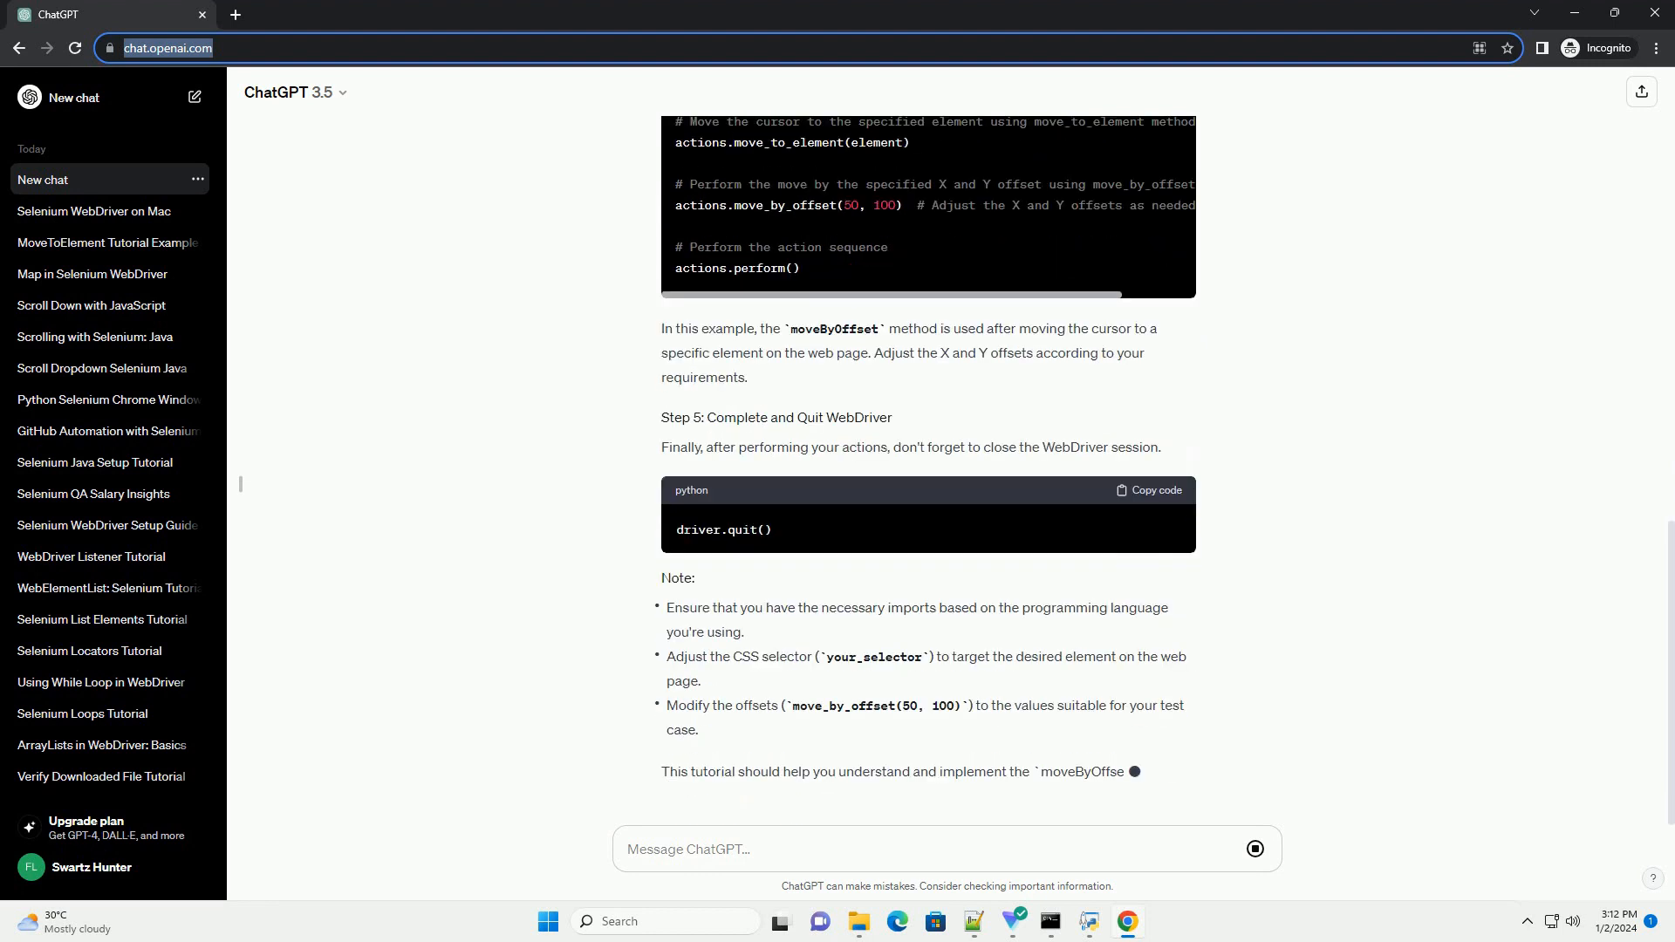